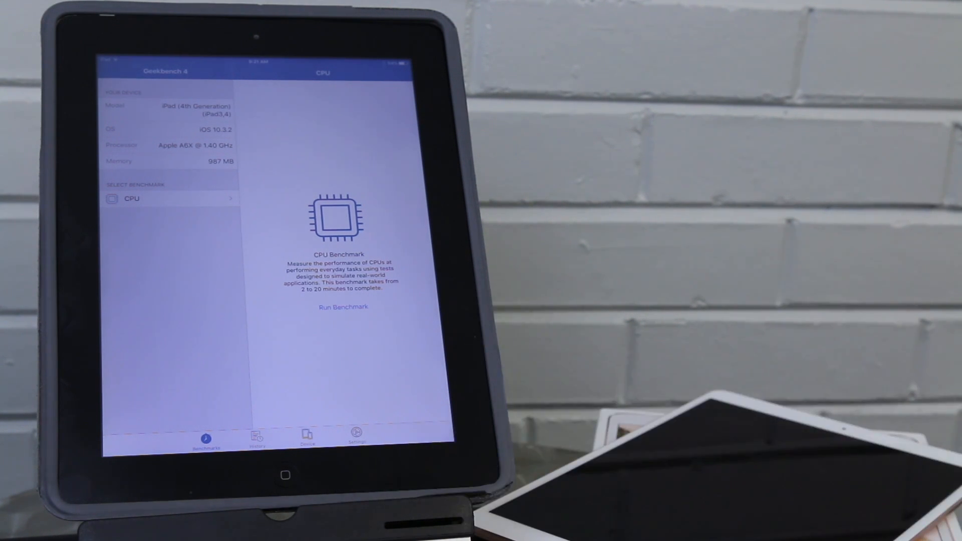
- Run the CPU benchmark on the 4th-generation iPad, yielding 820 single-core and 1361 multi-core
left_click(343, 306)
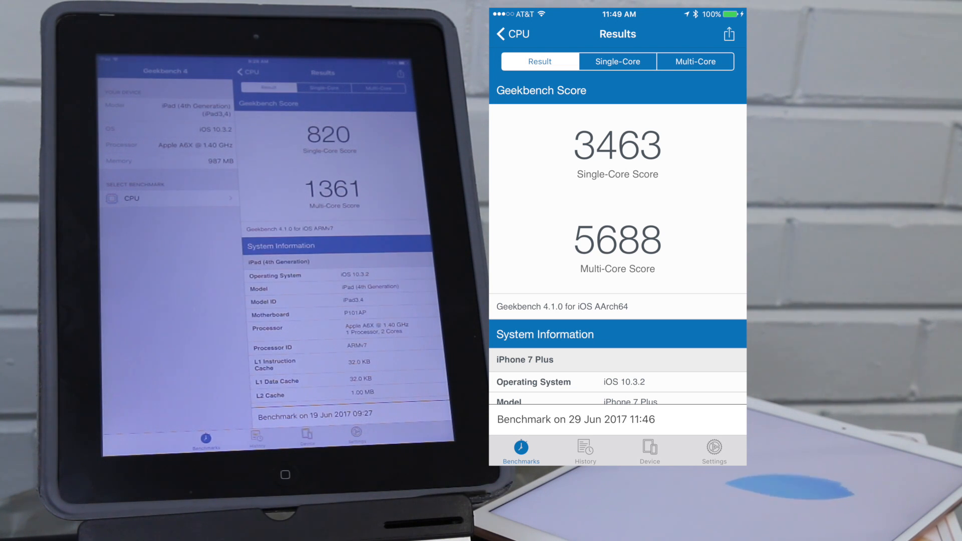
- Show the iPhone 7 Plus multi-core comparison, its 5688 topping iPhone 7 and iPad Pro models
left_click(695, 61)
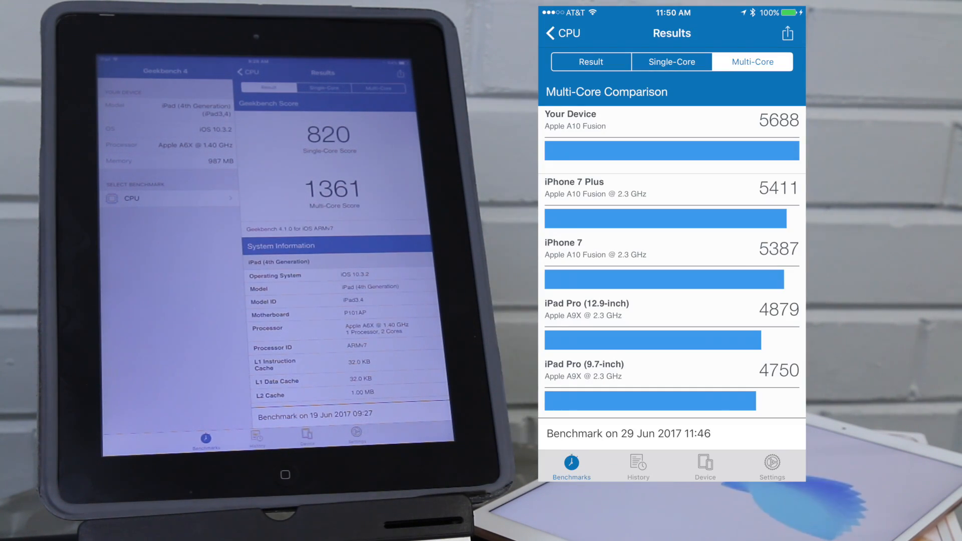